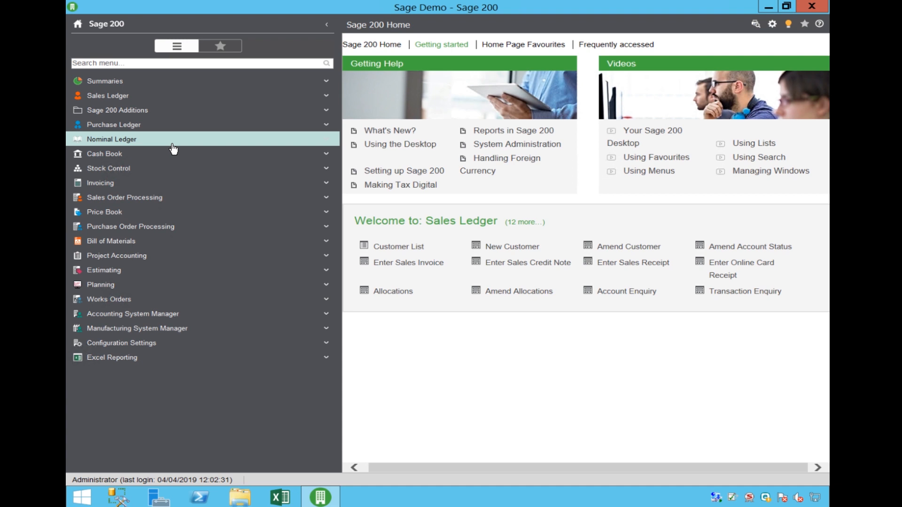
Open Ledger Settings from Nominal Ledger > Utilities > Ledger Set Up
click(112, 138)
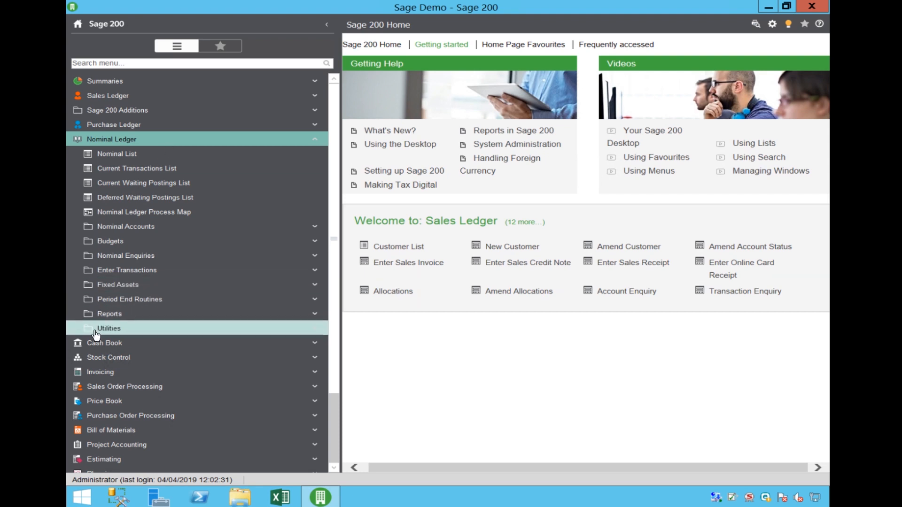
click(109, 327)
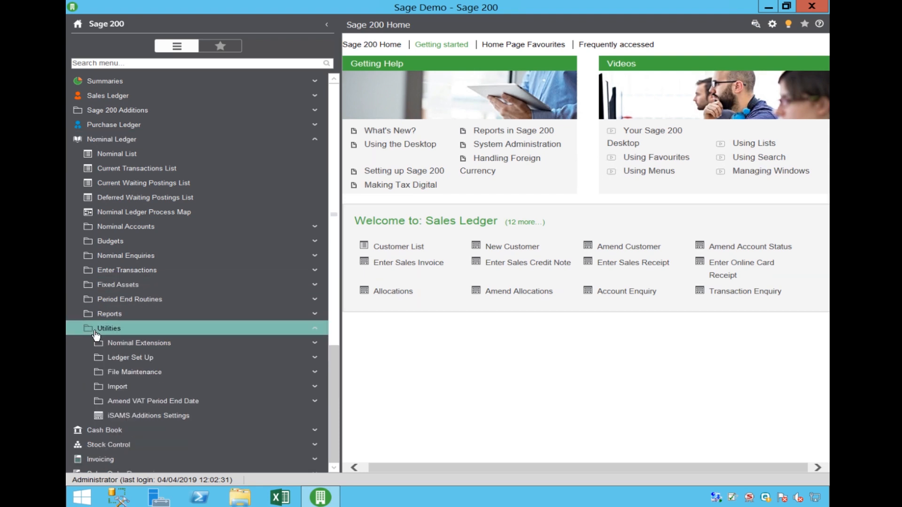
click(130, 357)
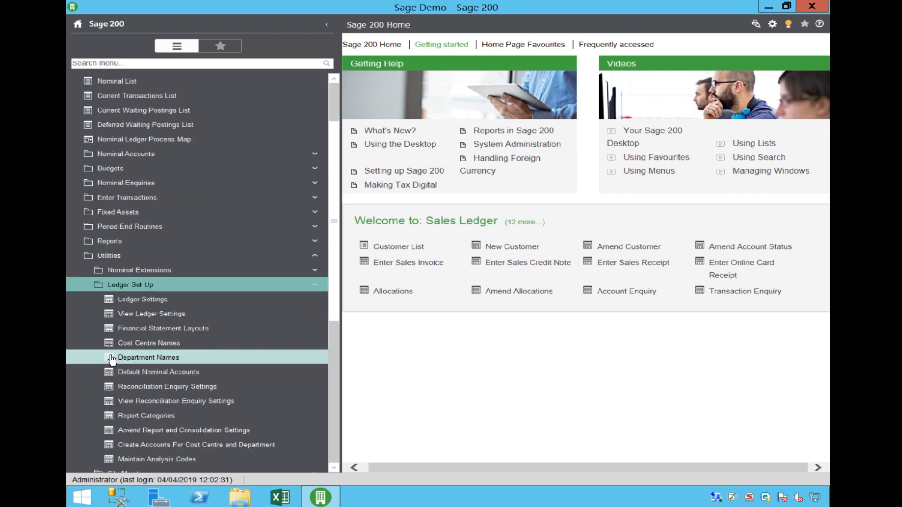
click(143, 299)
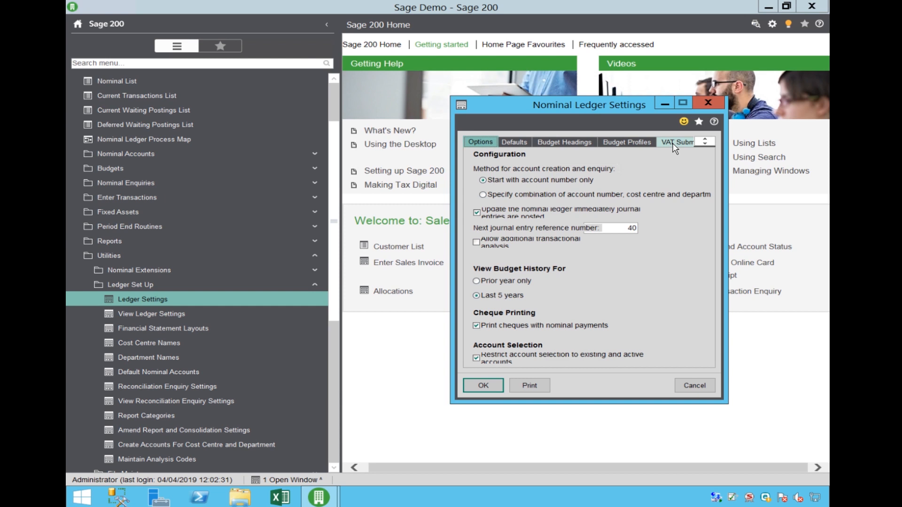
Enable online VAT submissions as Making Tax Digital records and choose the payments bank account
click(677, 142)
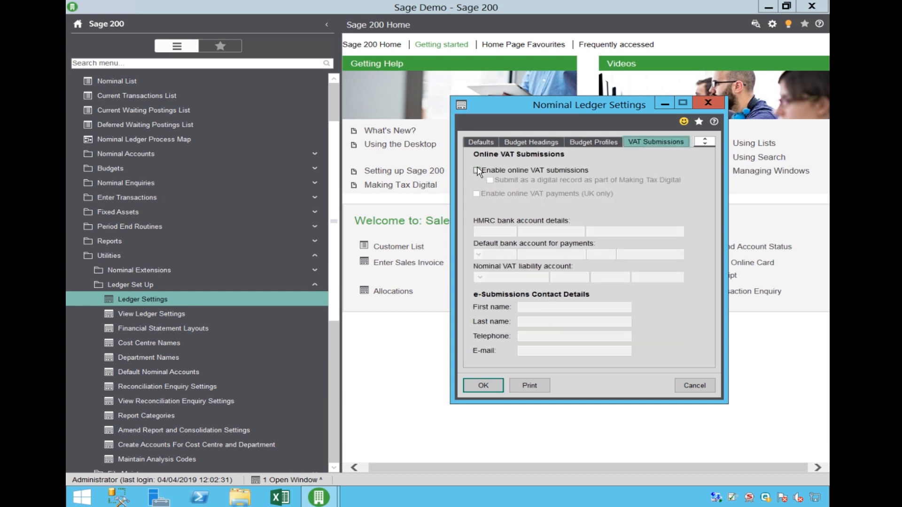
click(477, 170)
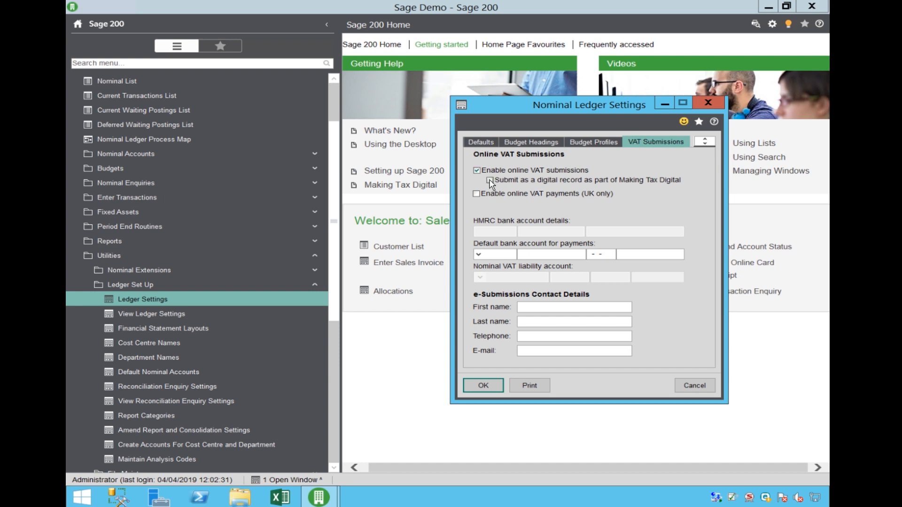
click(490, 179)
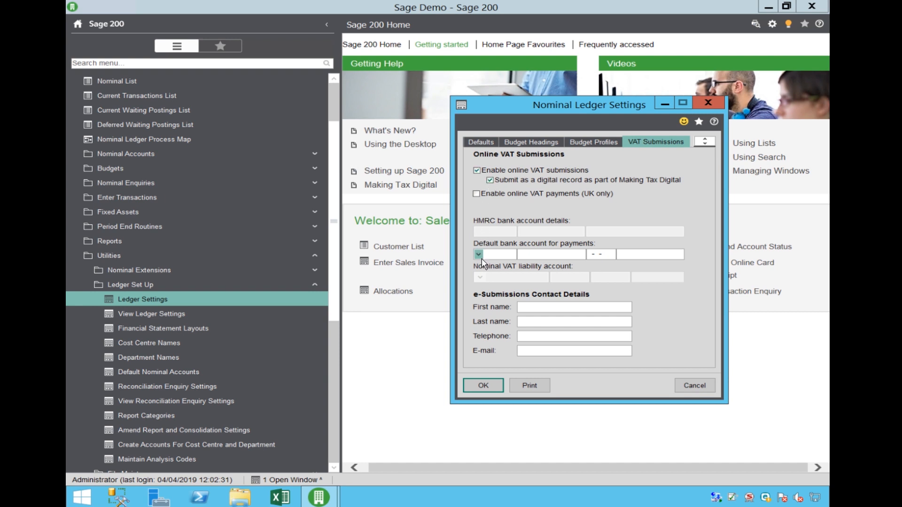
click(478, 254)
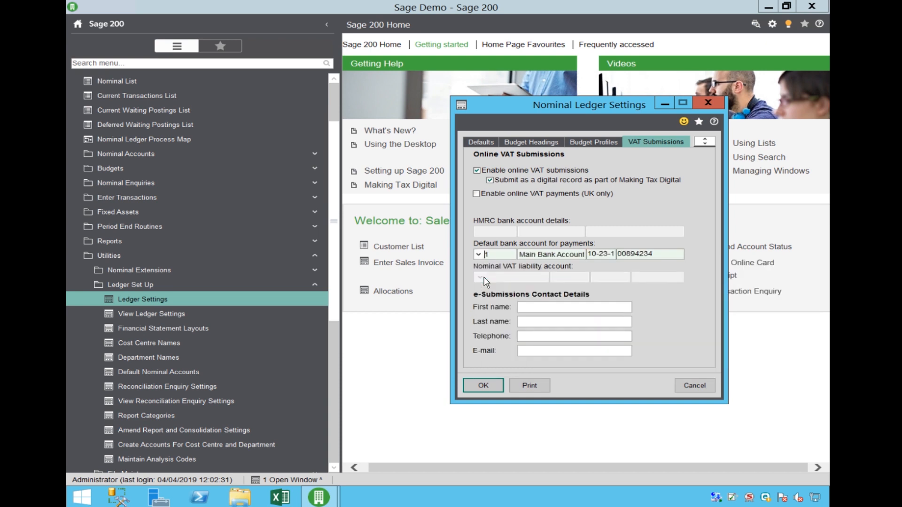
Enter contact details Test, Testing, 012, 45678 and save the ledger settings
click(572, 307)
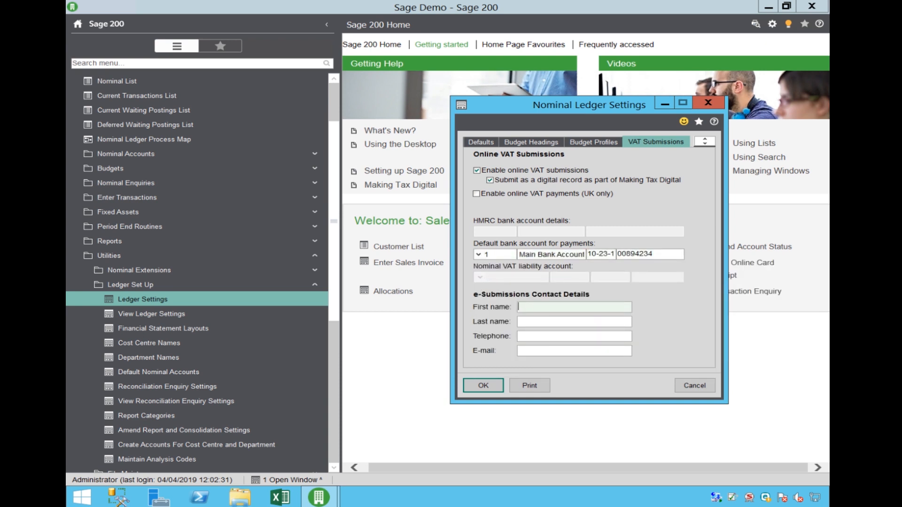
text(Test)
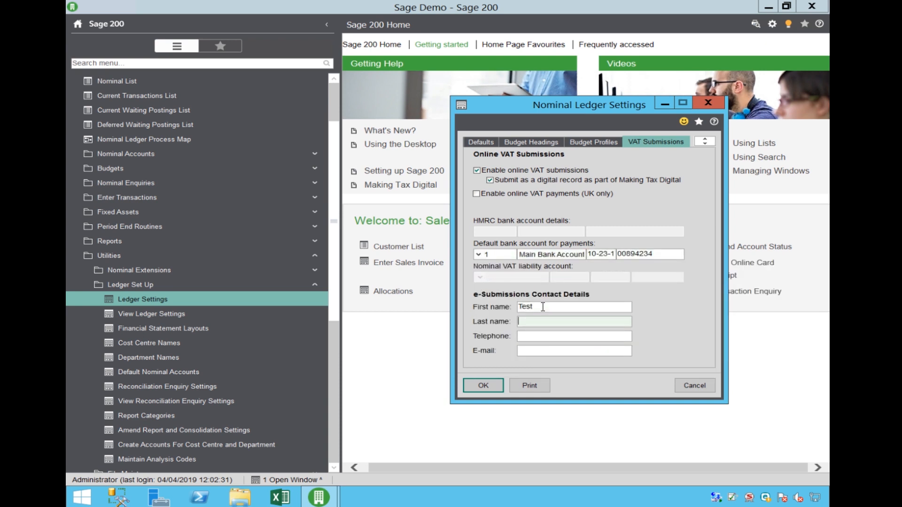
text(Testing)
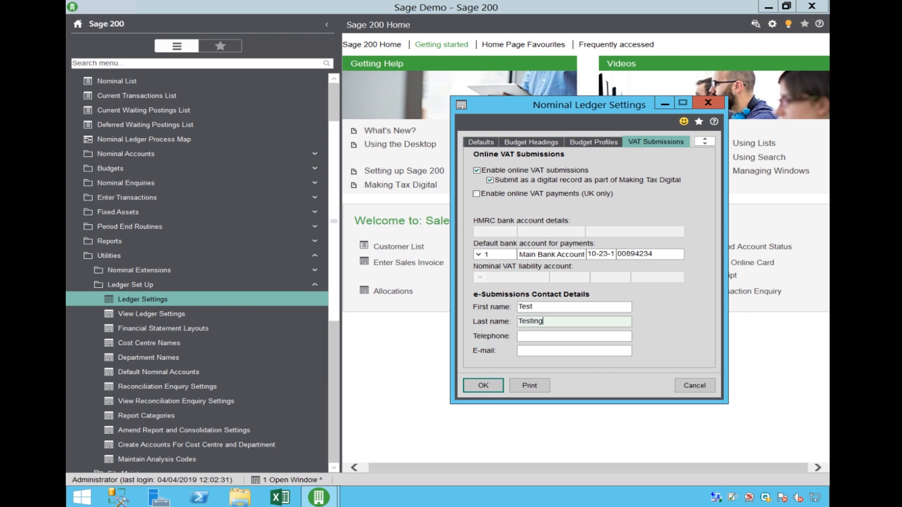
text(0123)
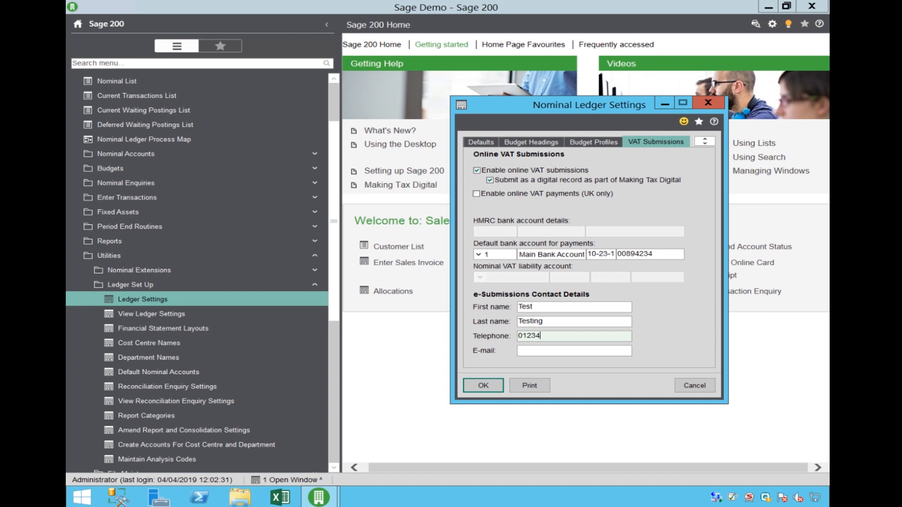
text(456789)
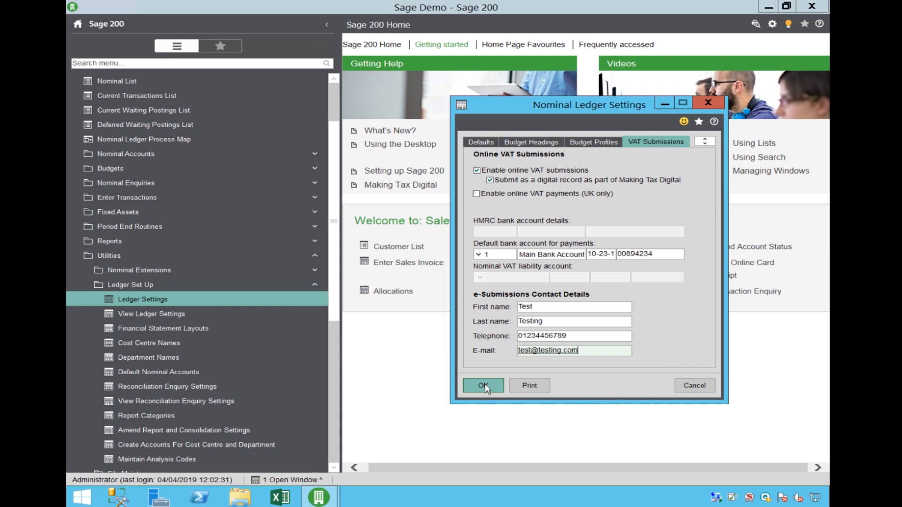
click(482, 385)
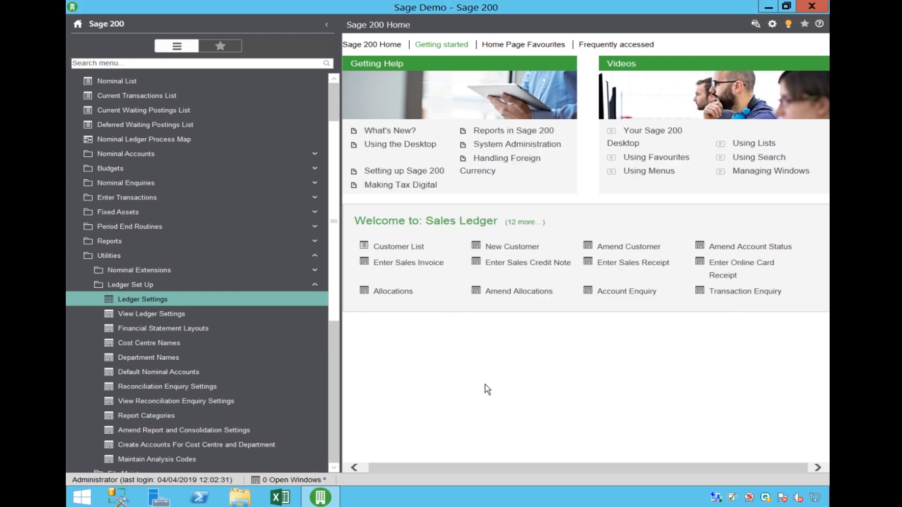
mouse_move(161, 291)
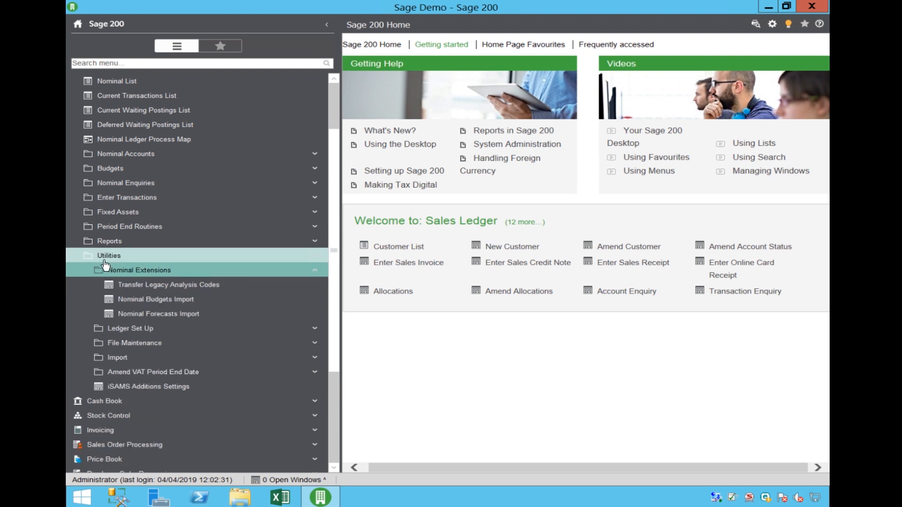
Collapse Utilities and open VAT Analysis under Period End Routines
click(109, 256)
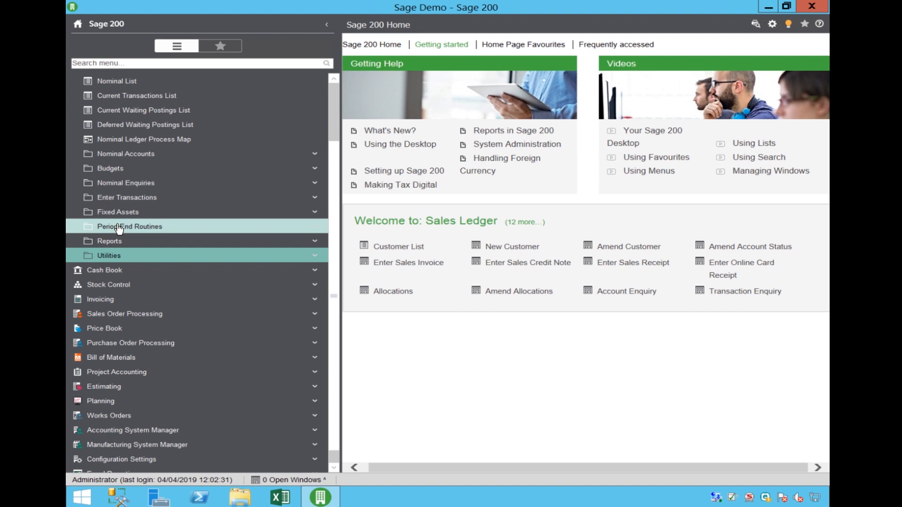
click(130, 225)
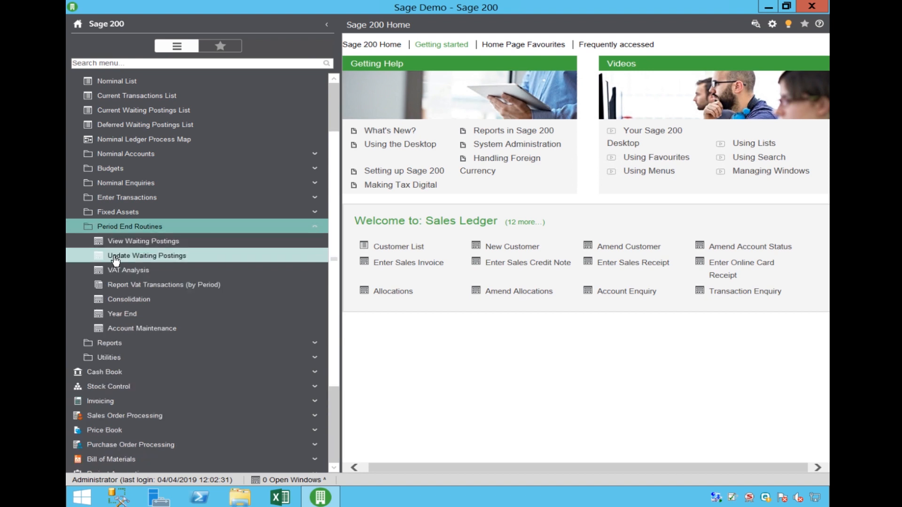
click(128, 270)
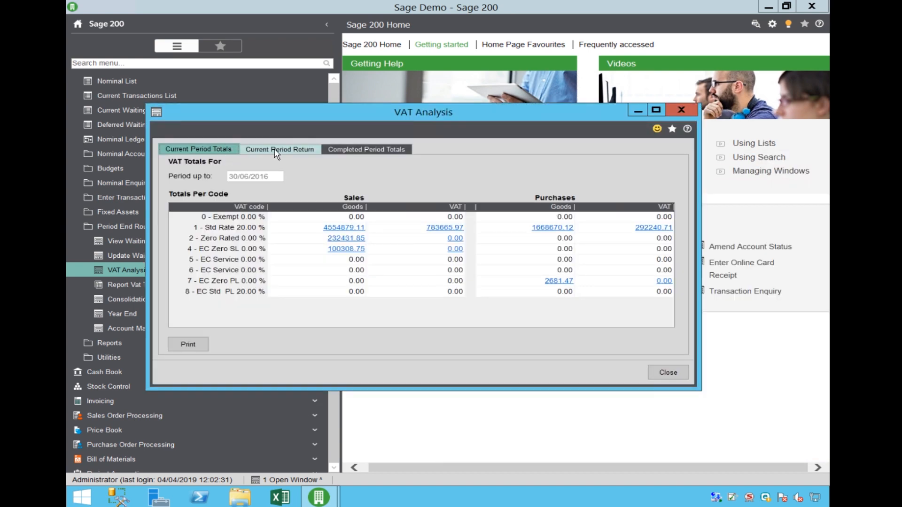
Preview the Current Period Return and start Produce VAT Return
click(279, 149)
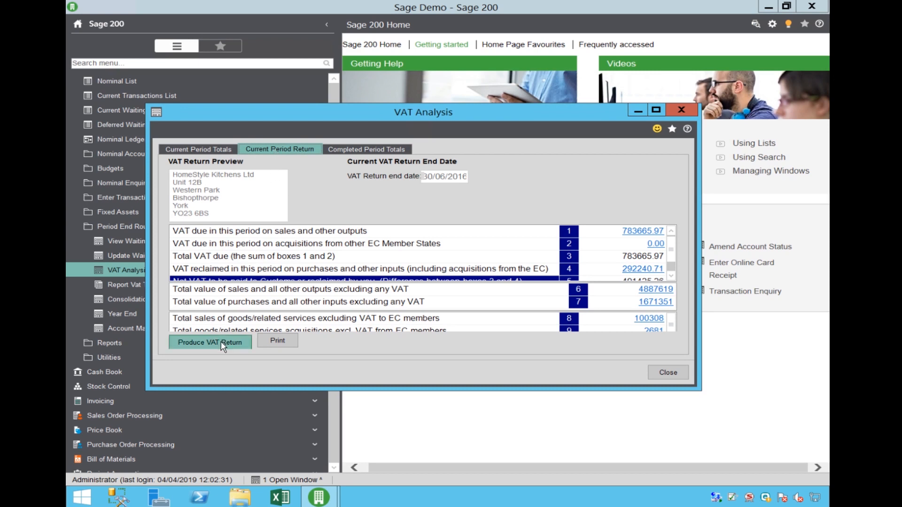
click(210, 343)
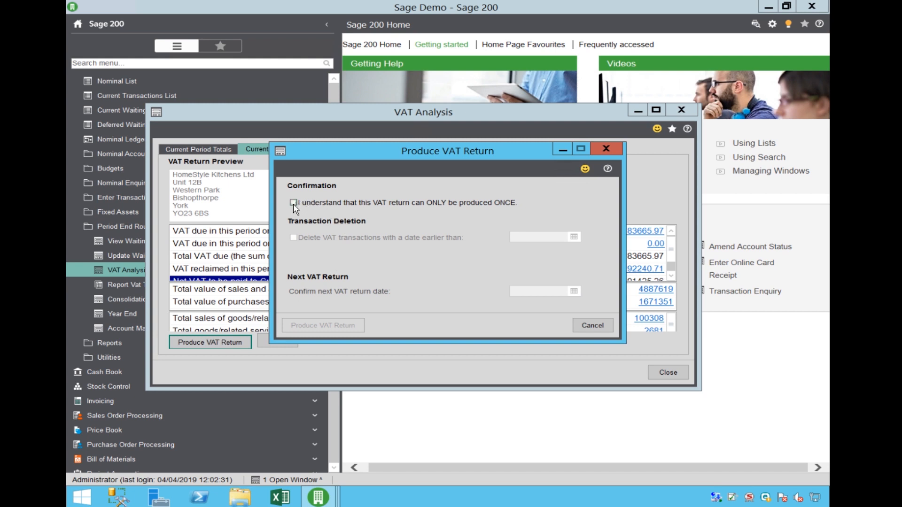
Tick 'I understand', produce the VAT return, and confirm with Yes
click(293, 203)
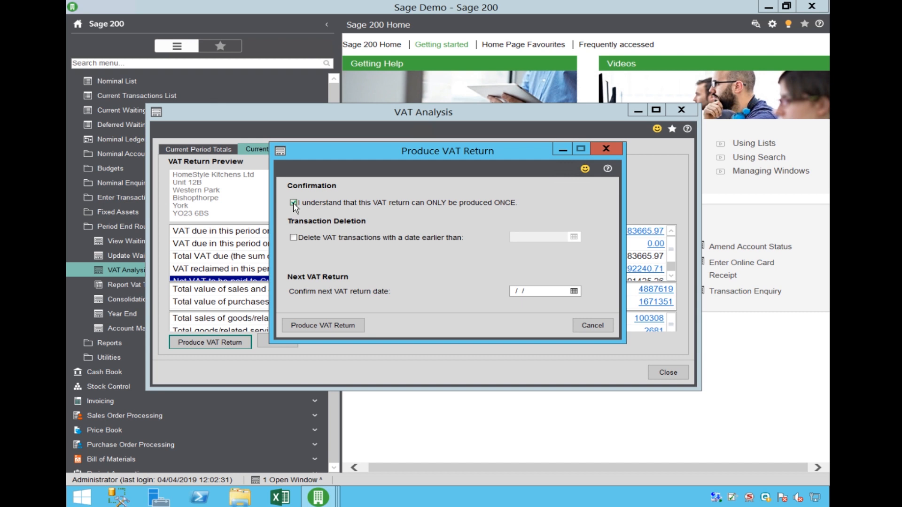
click(573, 291)
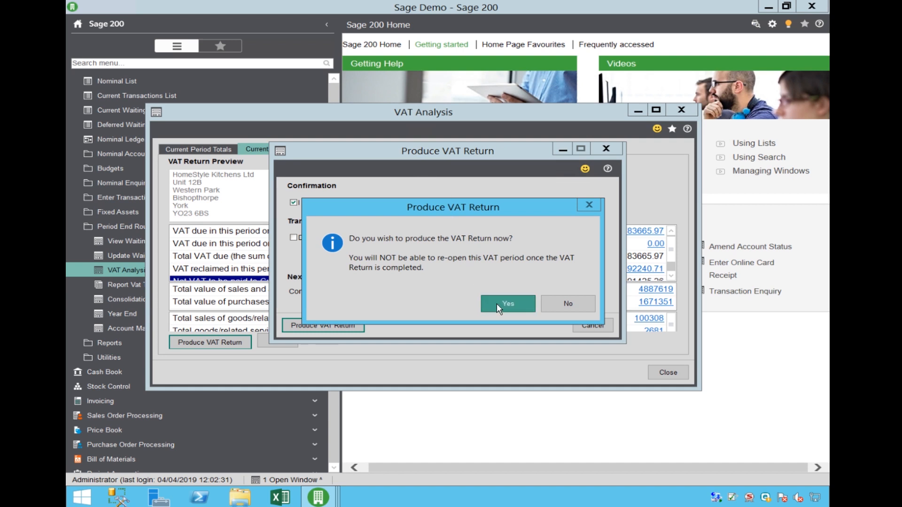
click(506, 303)
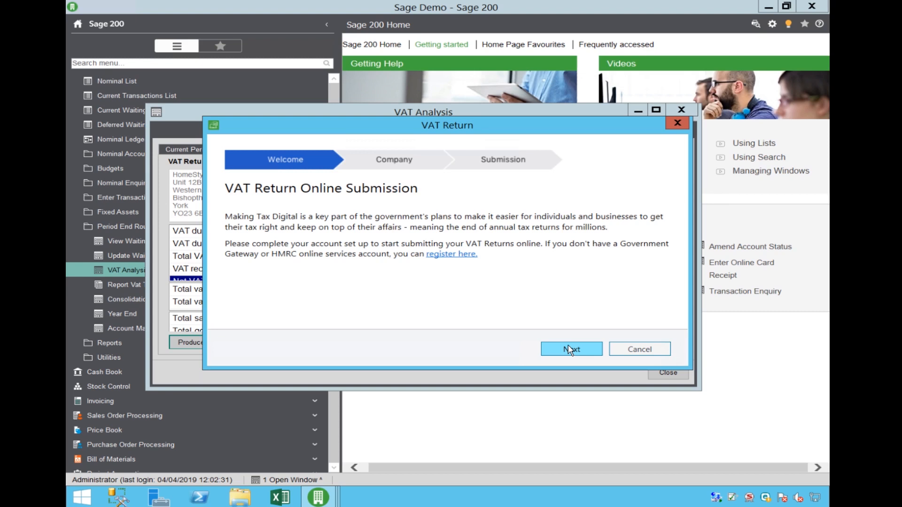
Continue past the wizard's Welcome and Company Details pages
click(570, 349)
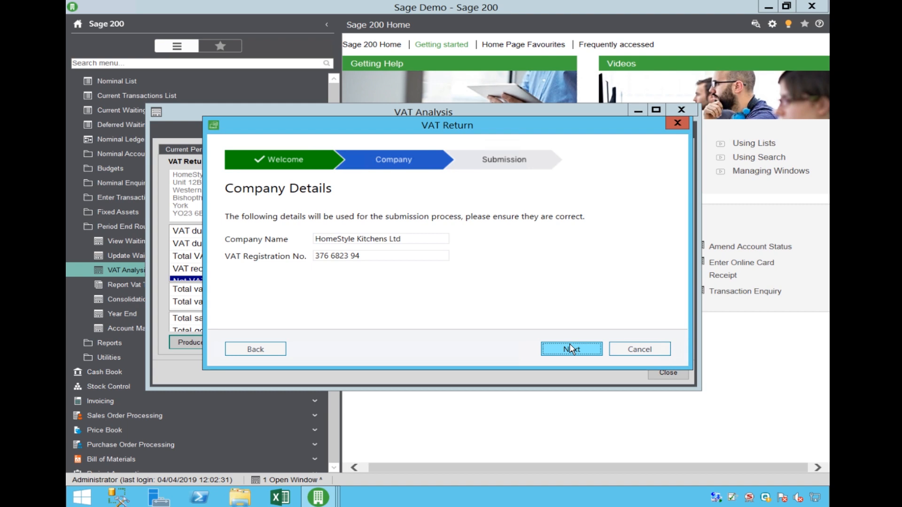
click(570, 349)
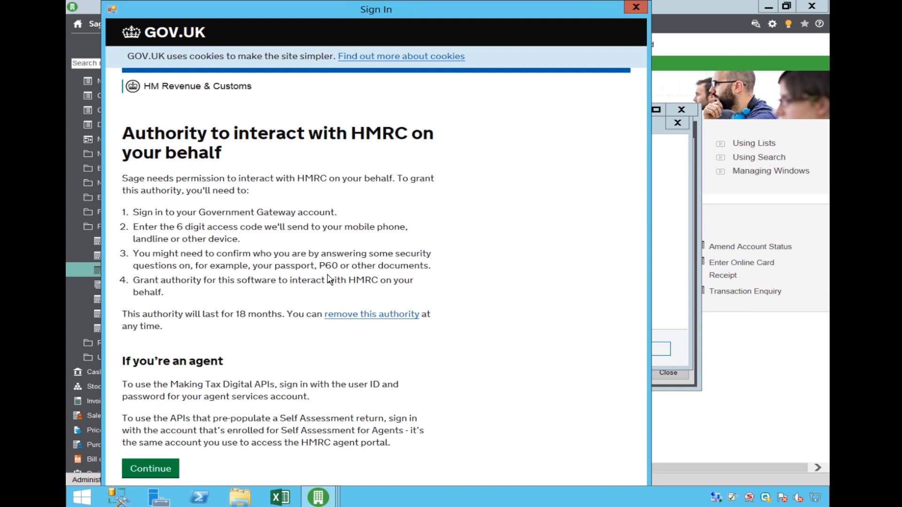
mouse_move(179, 306)
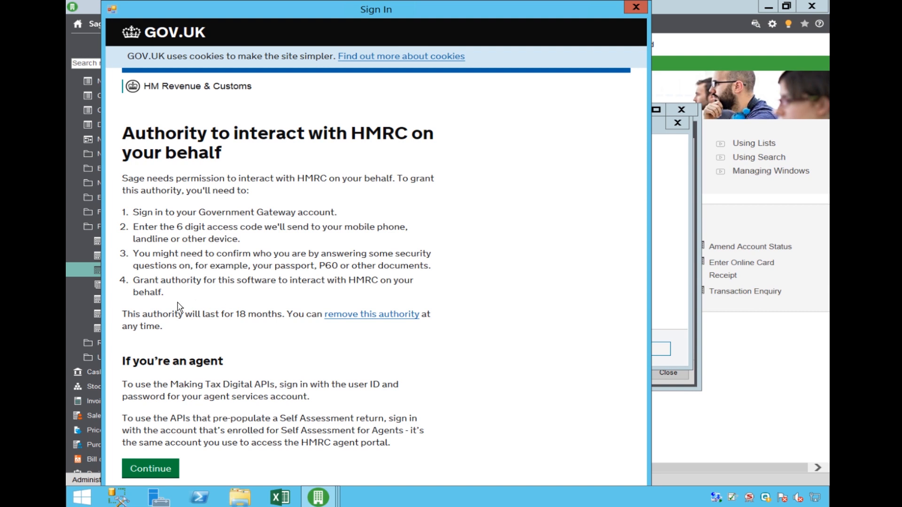